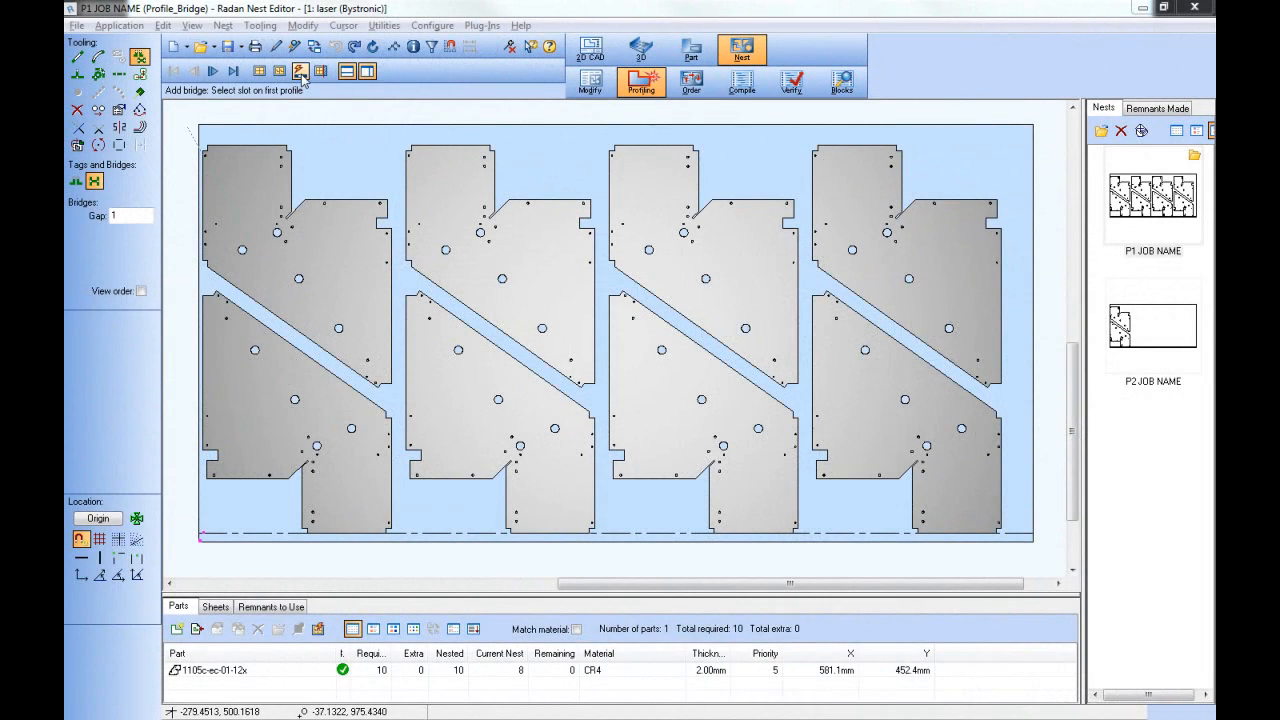
mouse_move(301, 71)
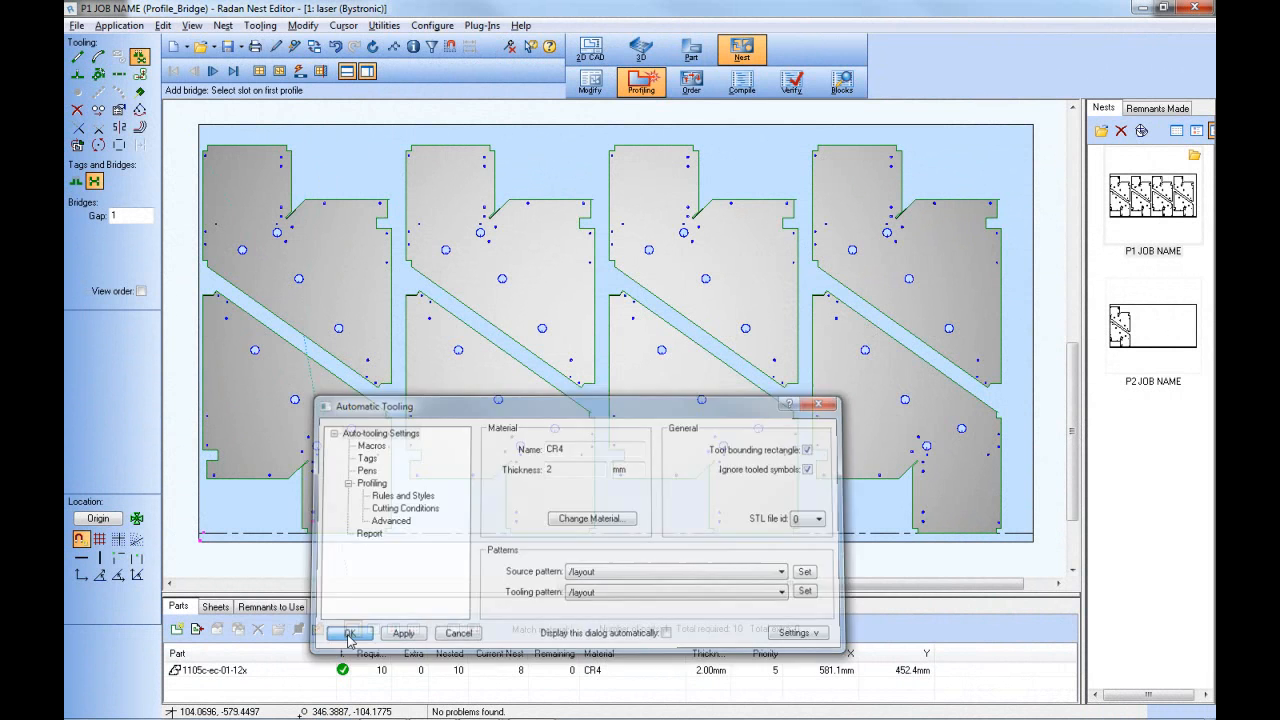
- Apply automatic tooling to all eight nested parts using the default tooling settings
click(350, 633)
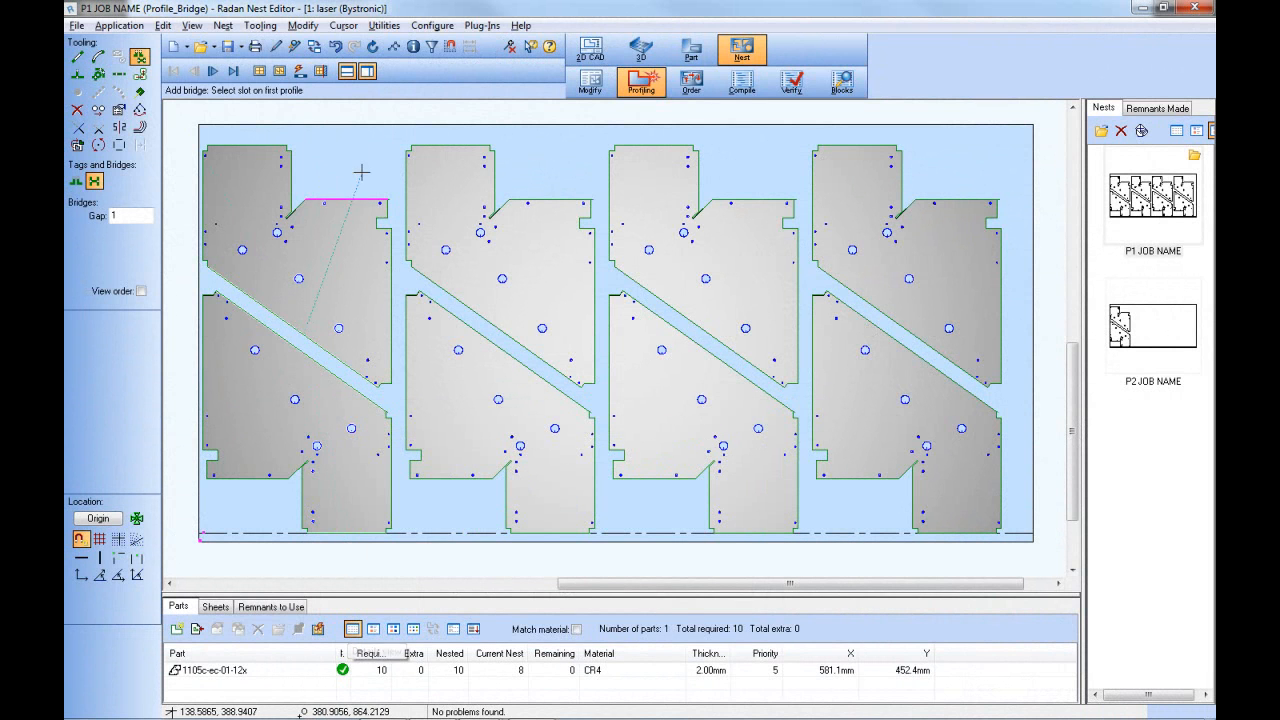
drag(362, 172, 602, 237)
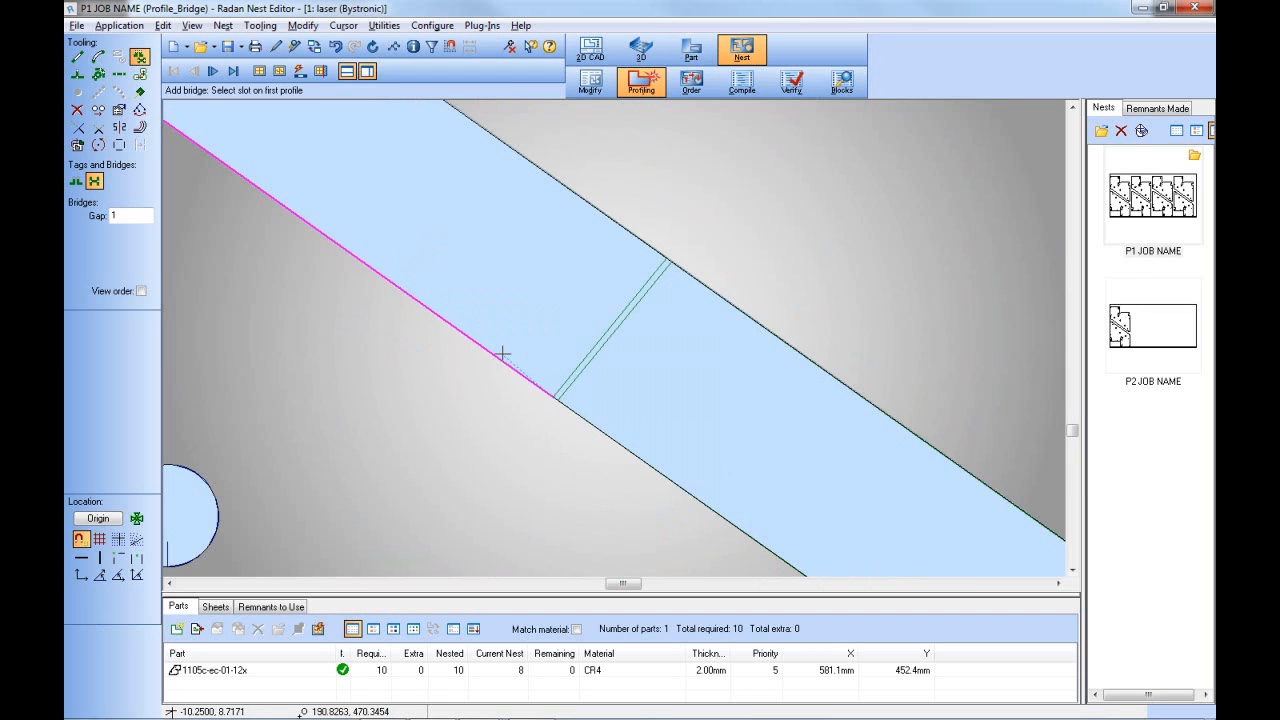
mouse_move(501, 377)
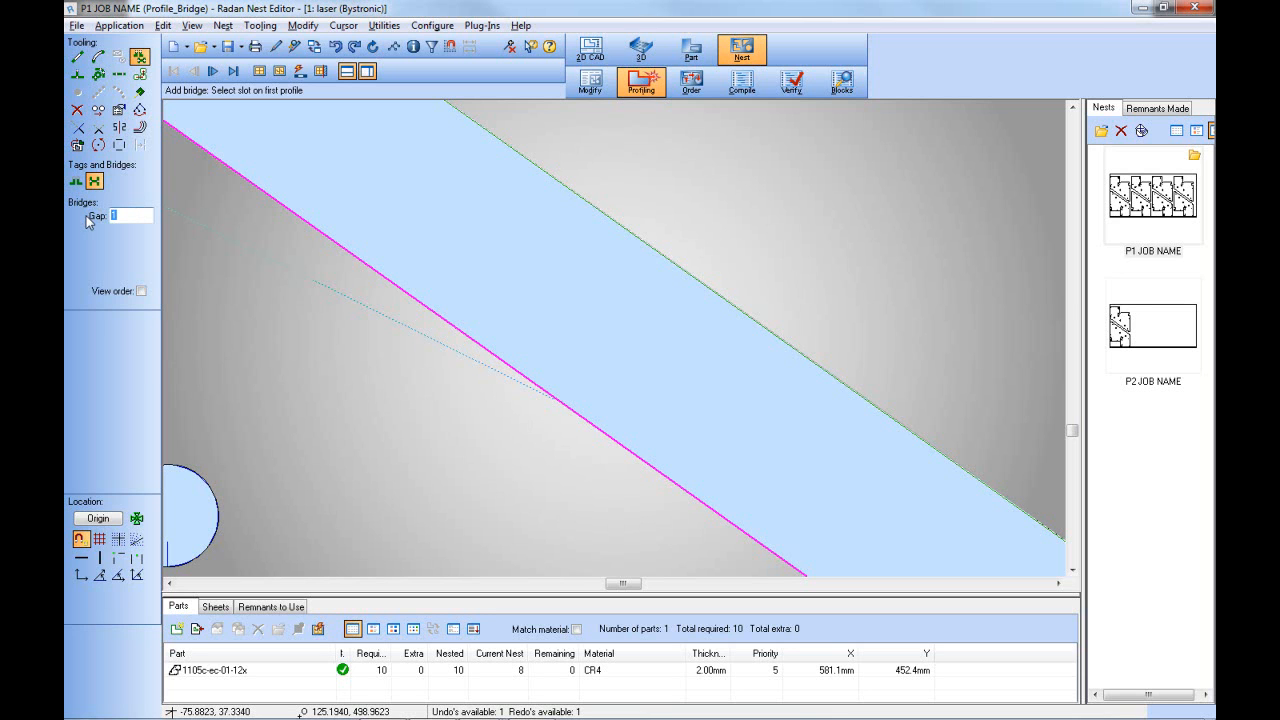
- Set the bridge gap to -01 and bridge the diagonal slot between two parts
text(-01)
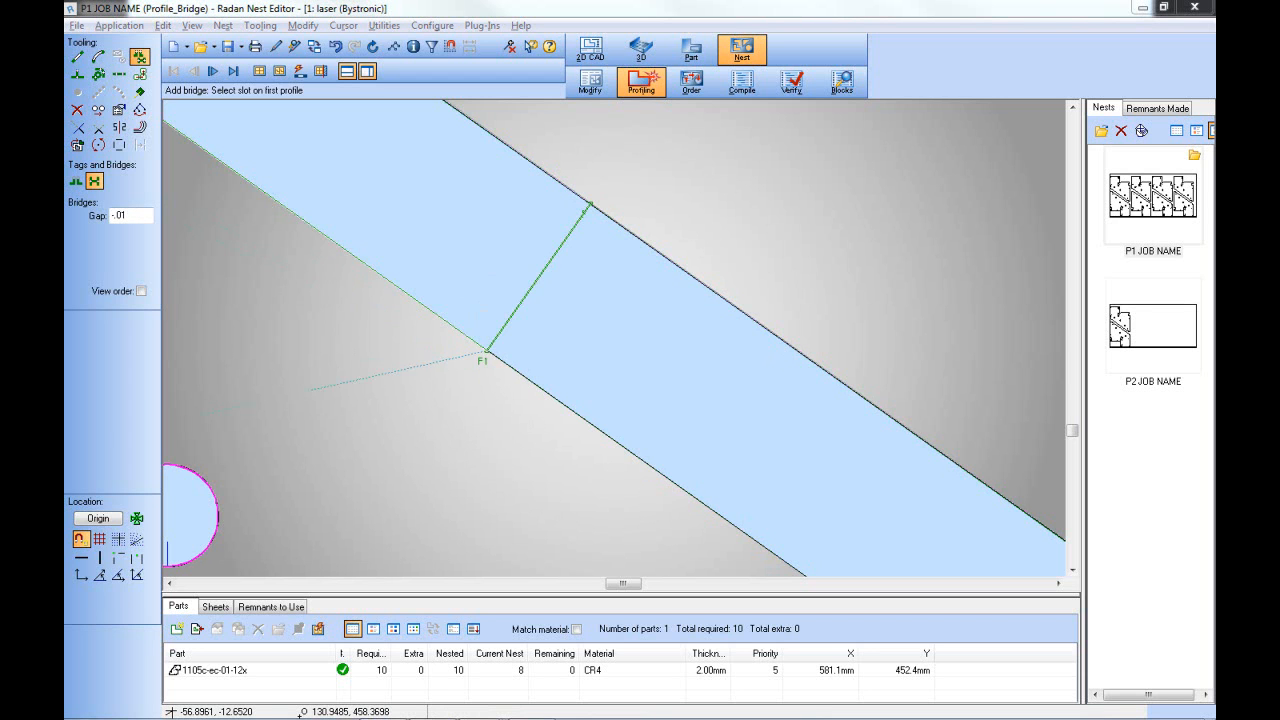
click(678, 400)
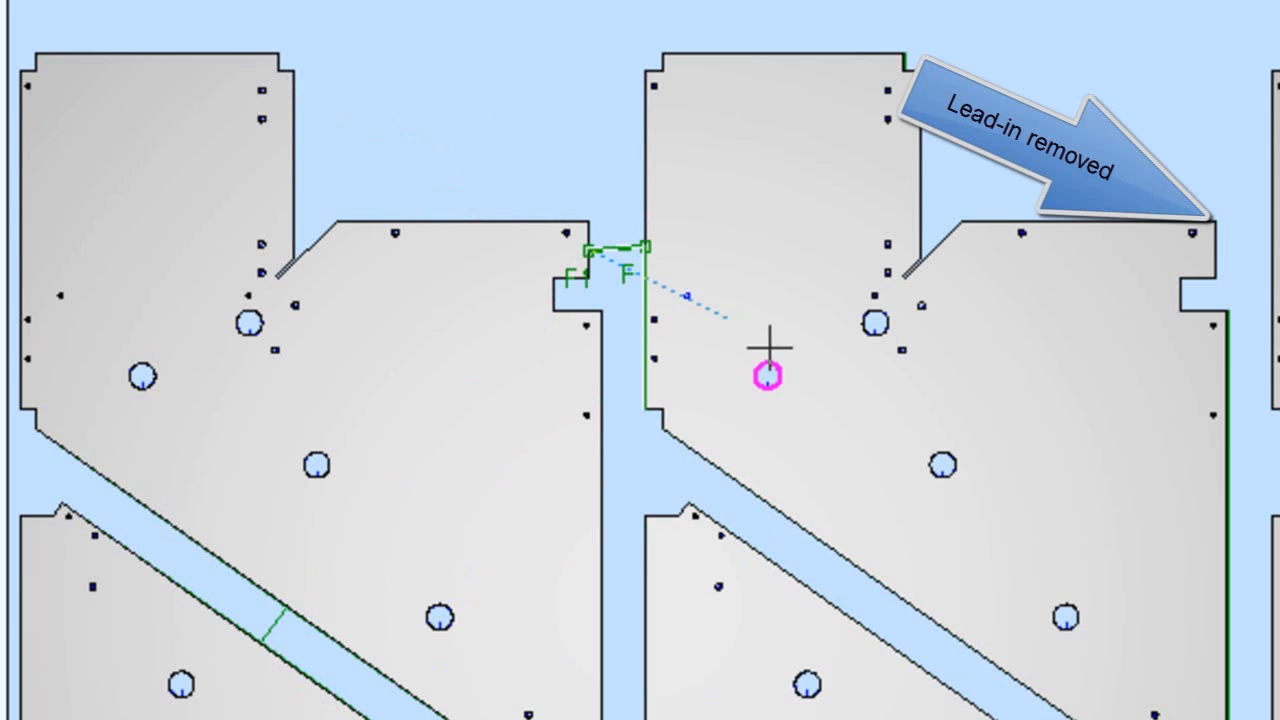
mouse_move(790, 362)
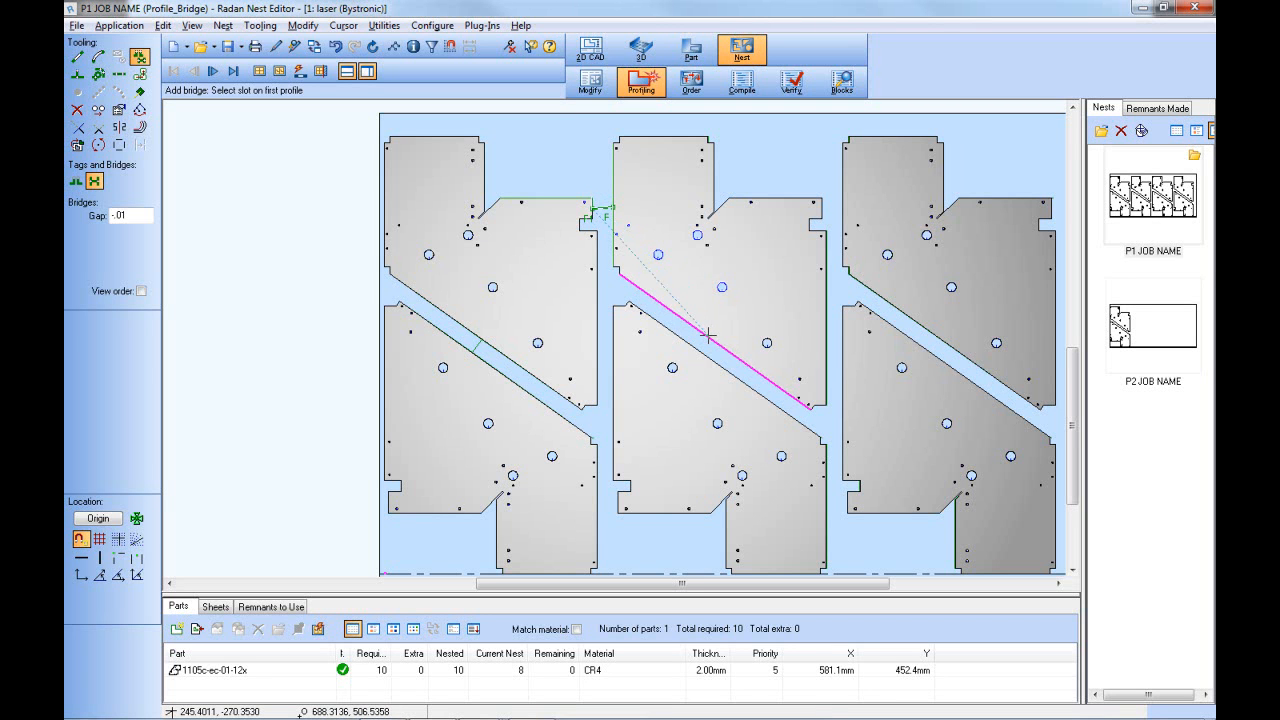
- Bridge the middle-column diagonal slot and auto-sequence the cutting order in Order mode
click(585, 217)
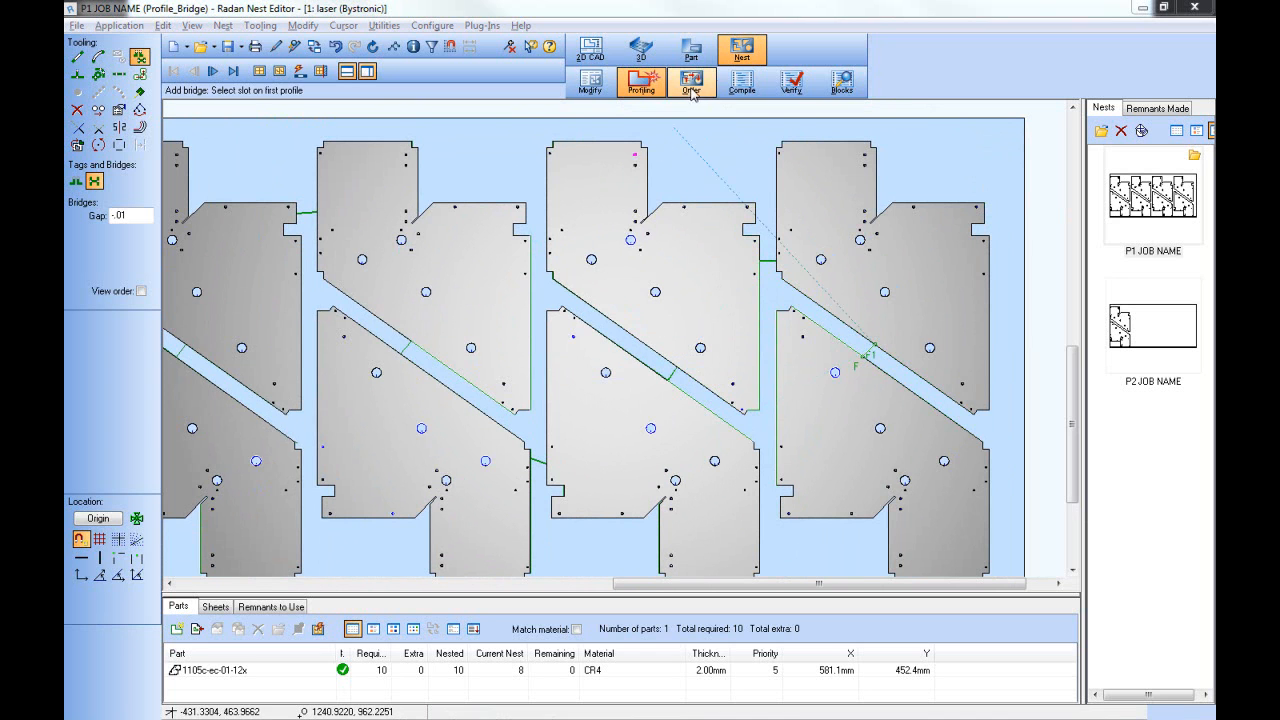
click(691, 82)
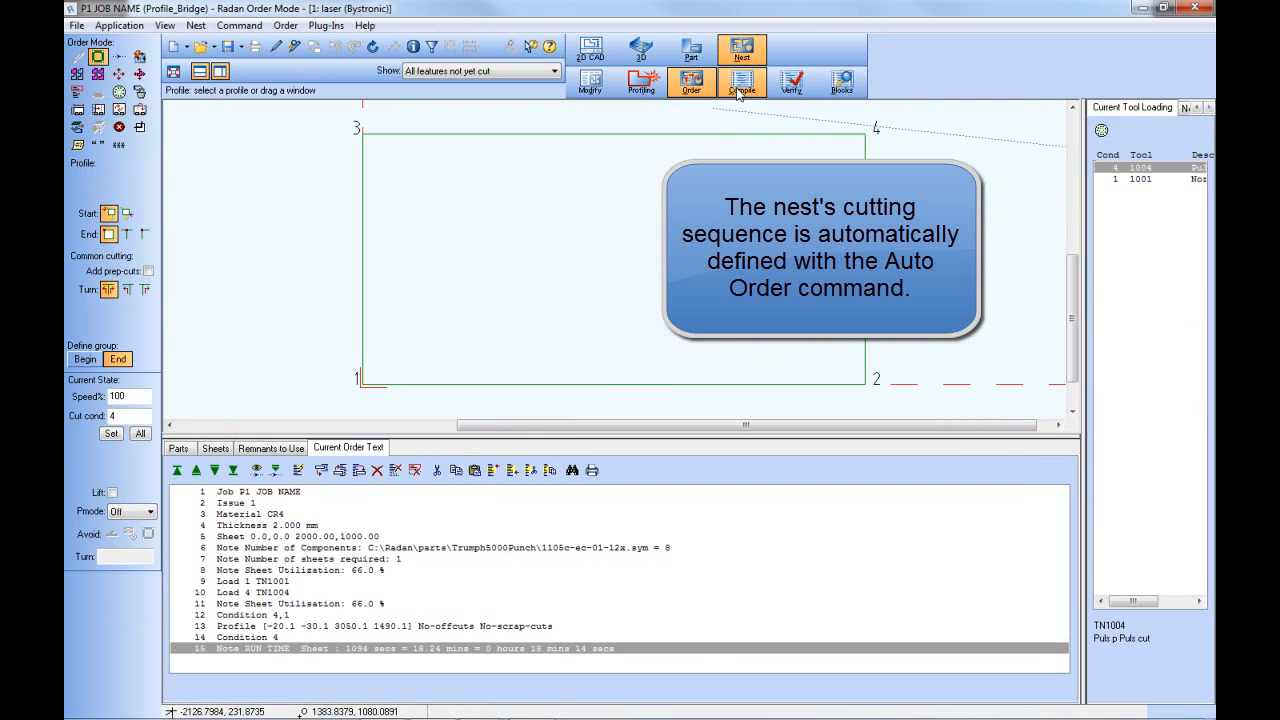
- Compile the nest into 1085 NC blocks, accepting all default compiler answers
click(742, 82)
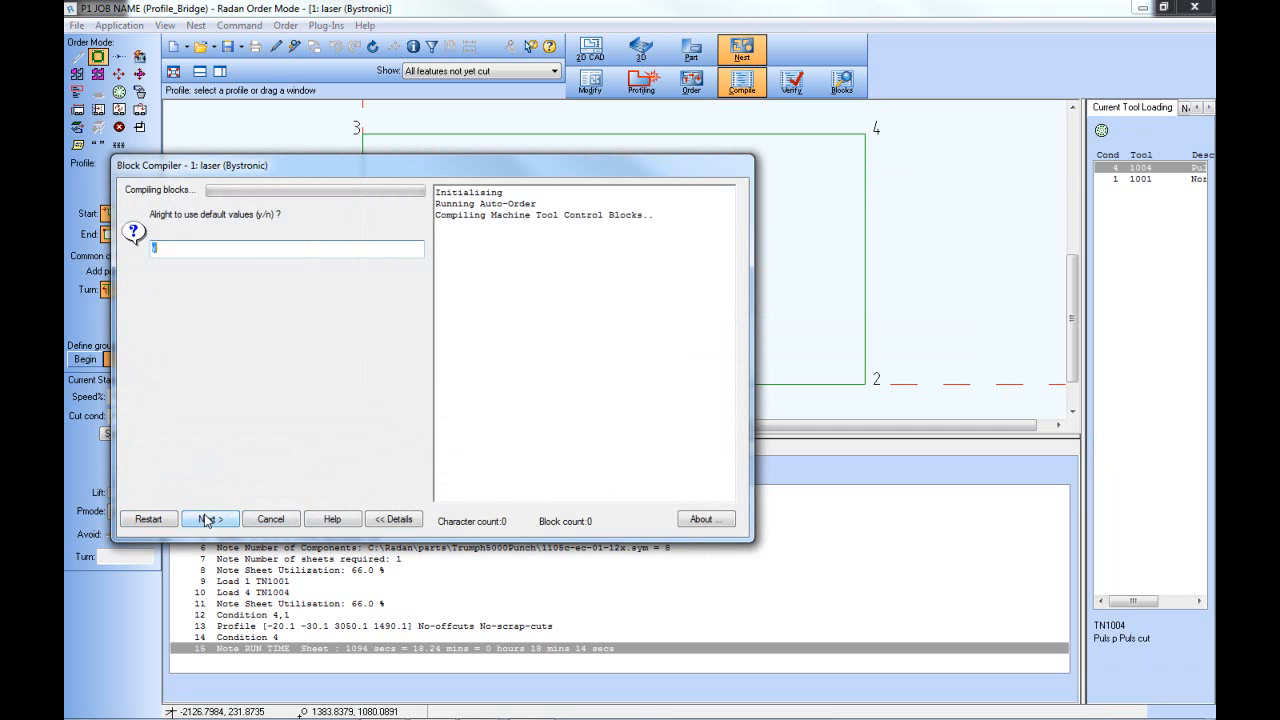
click(210, 518)
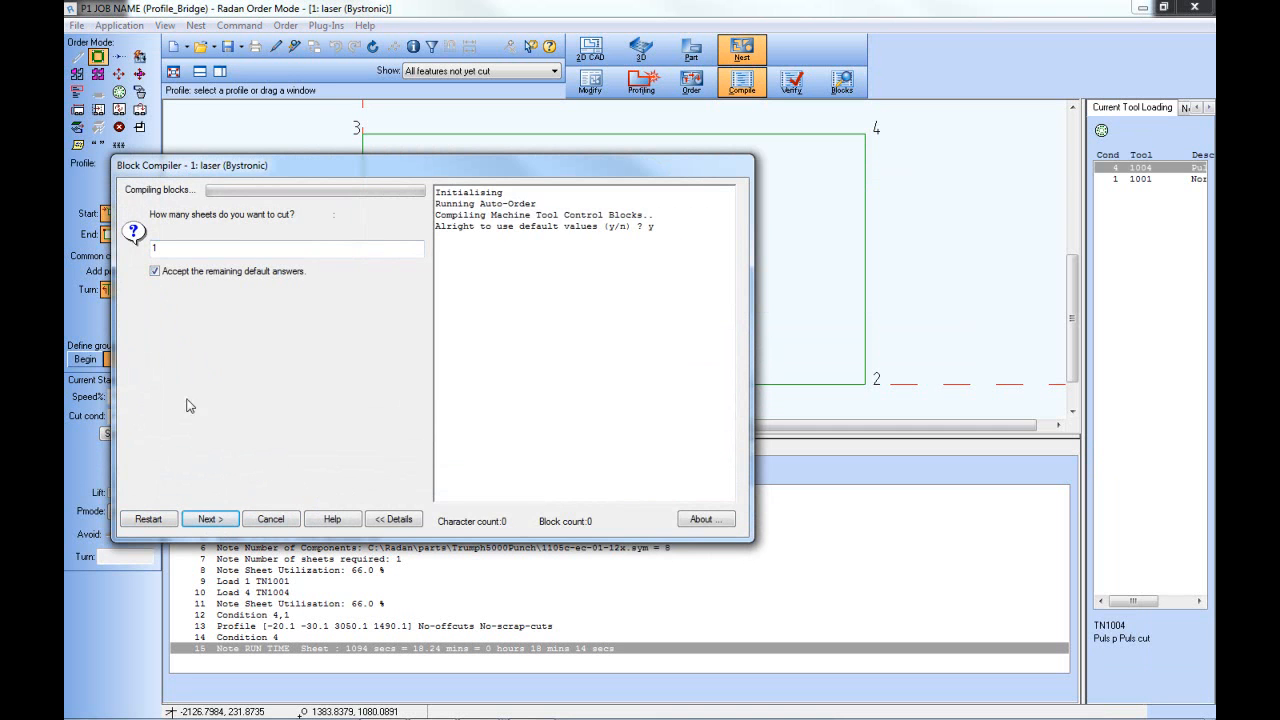
click(210, 518)
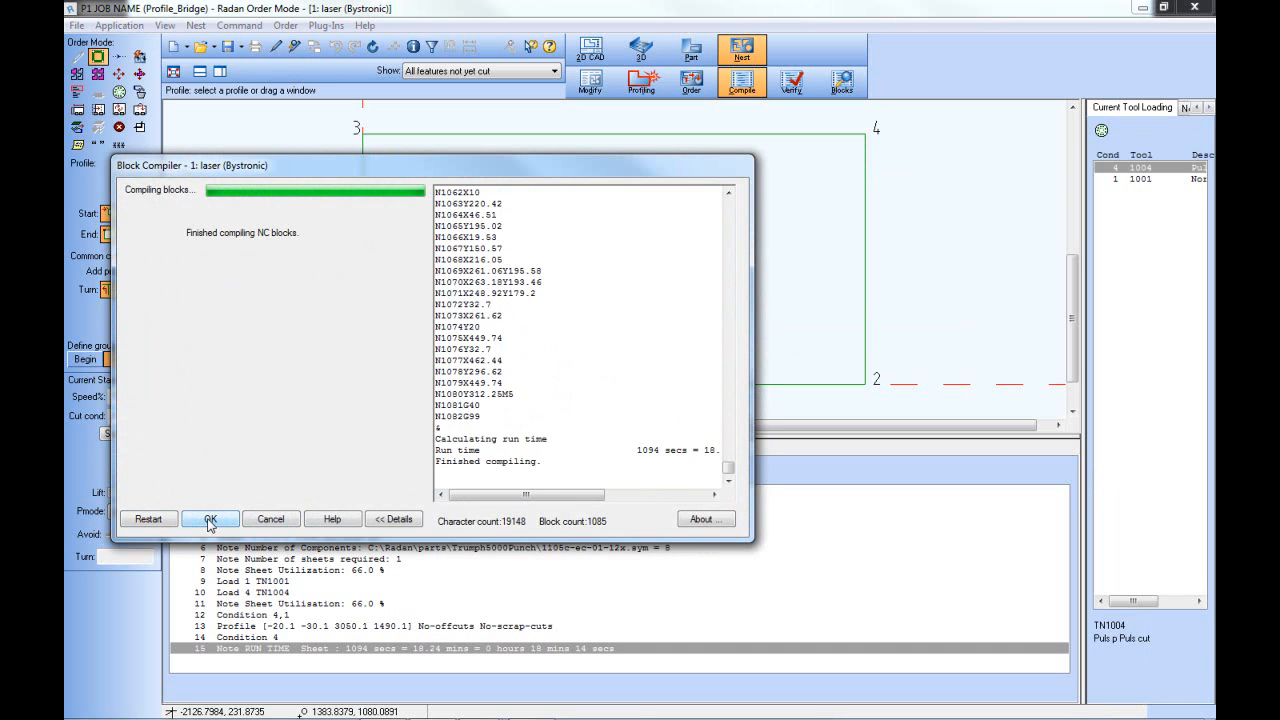
click(209, 519)
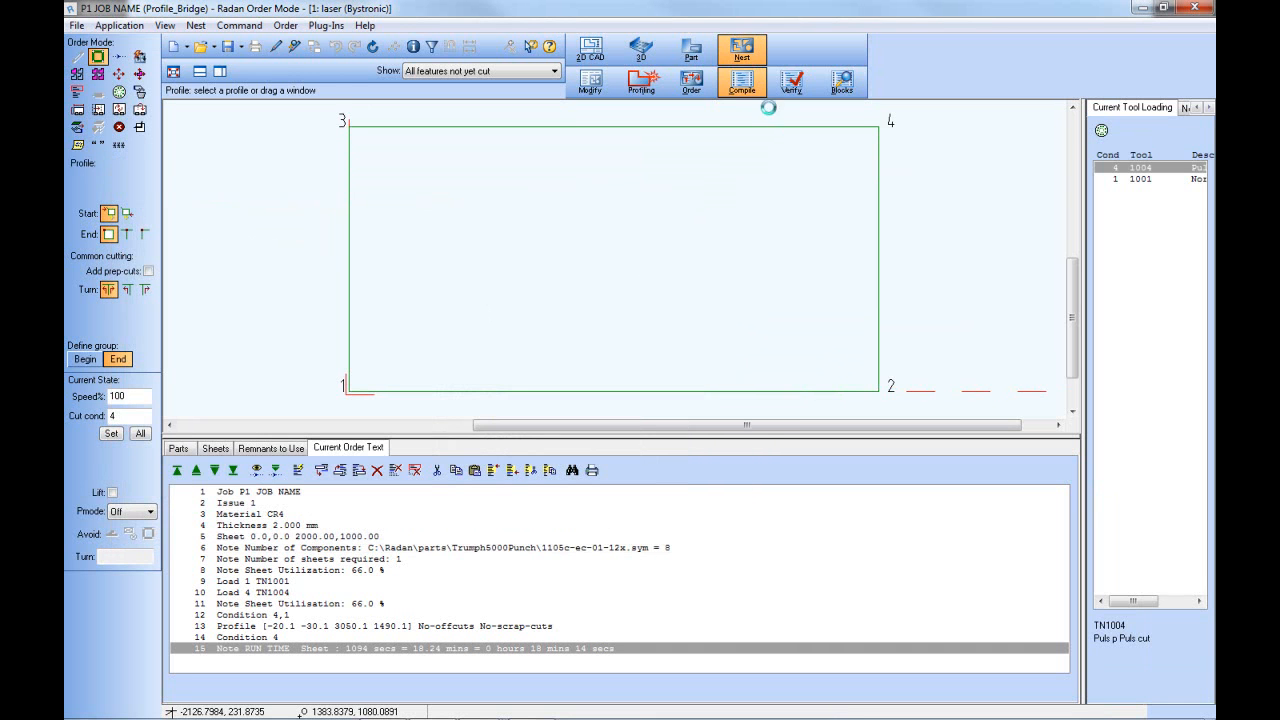
click(791, 82)
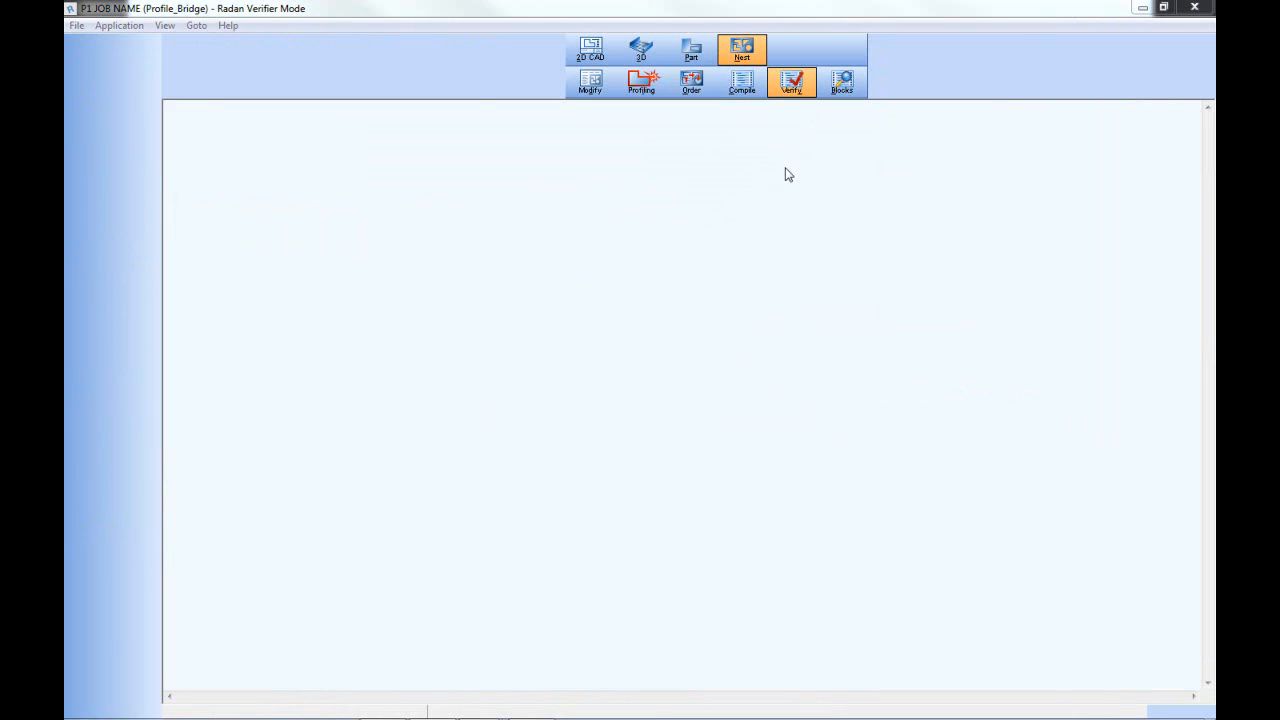
- Verify the NC program with default answers and play the cutting simulation to completion
click(791, 82)
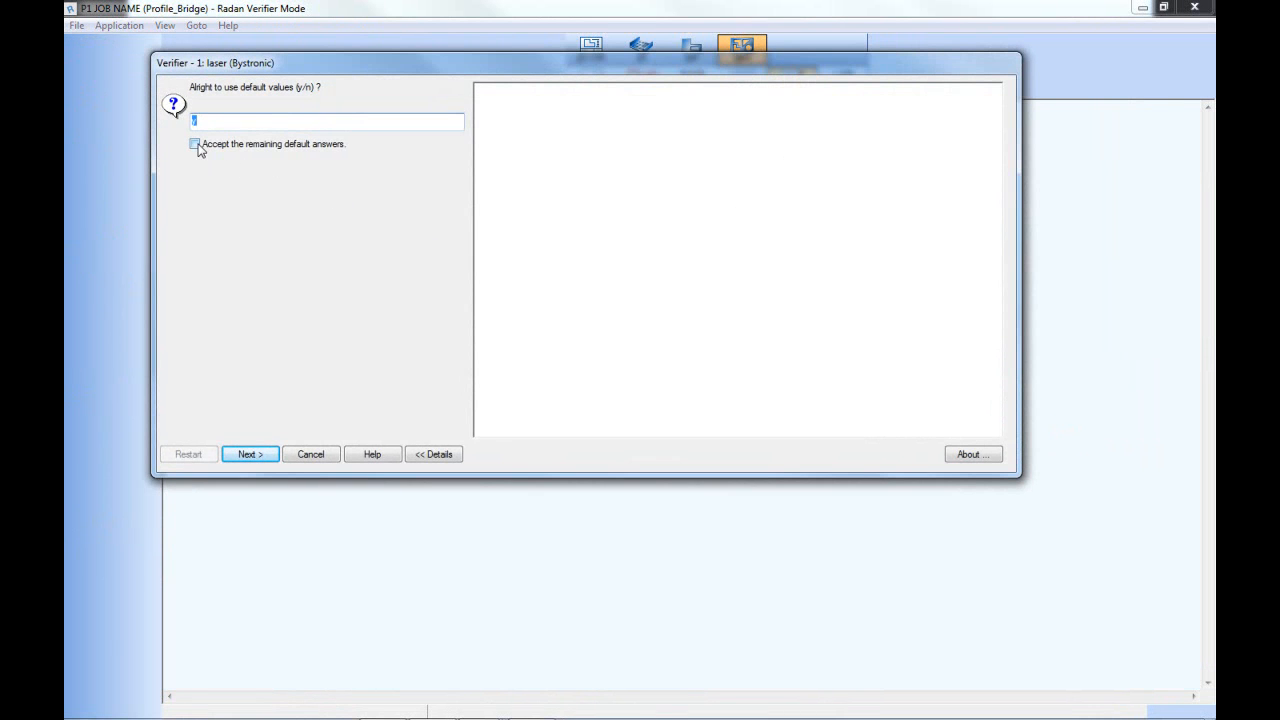
click(249, 453)
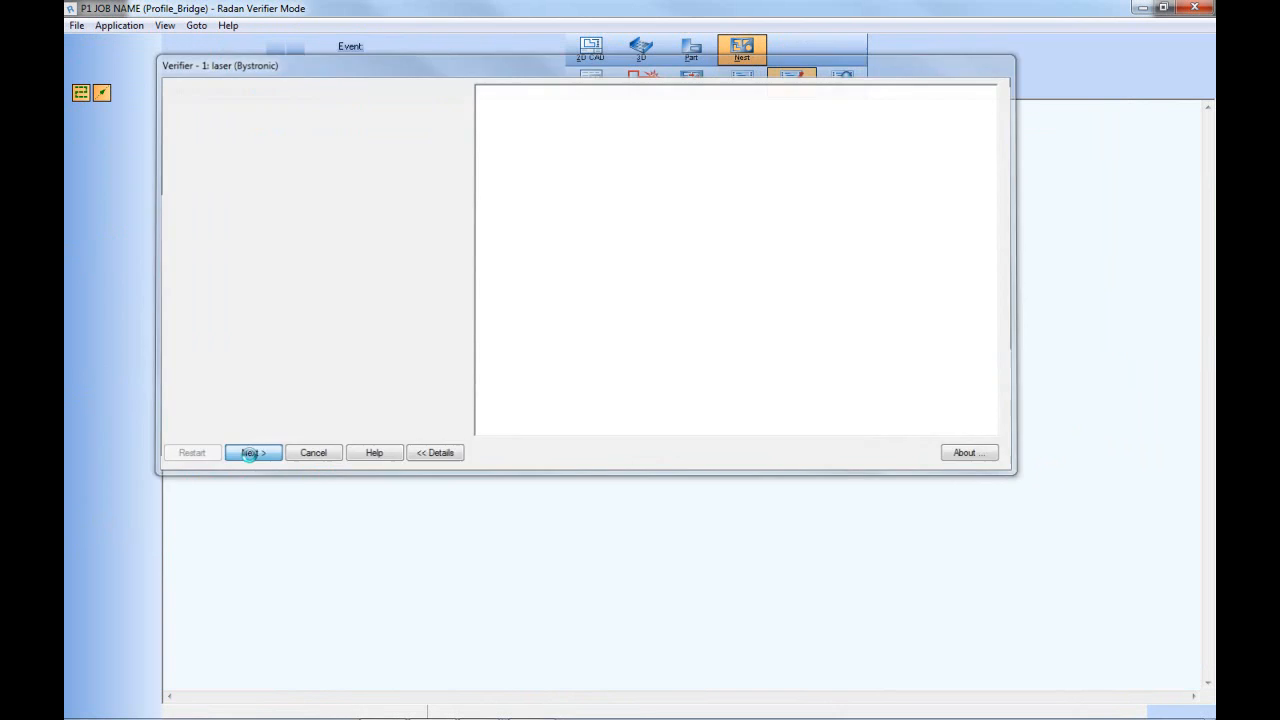
click(253, 452)
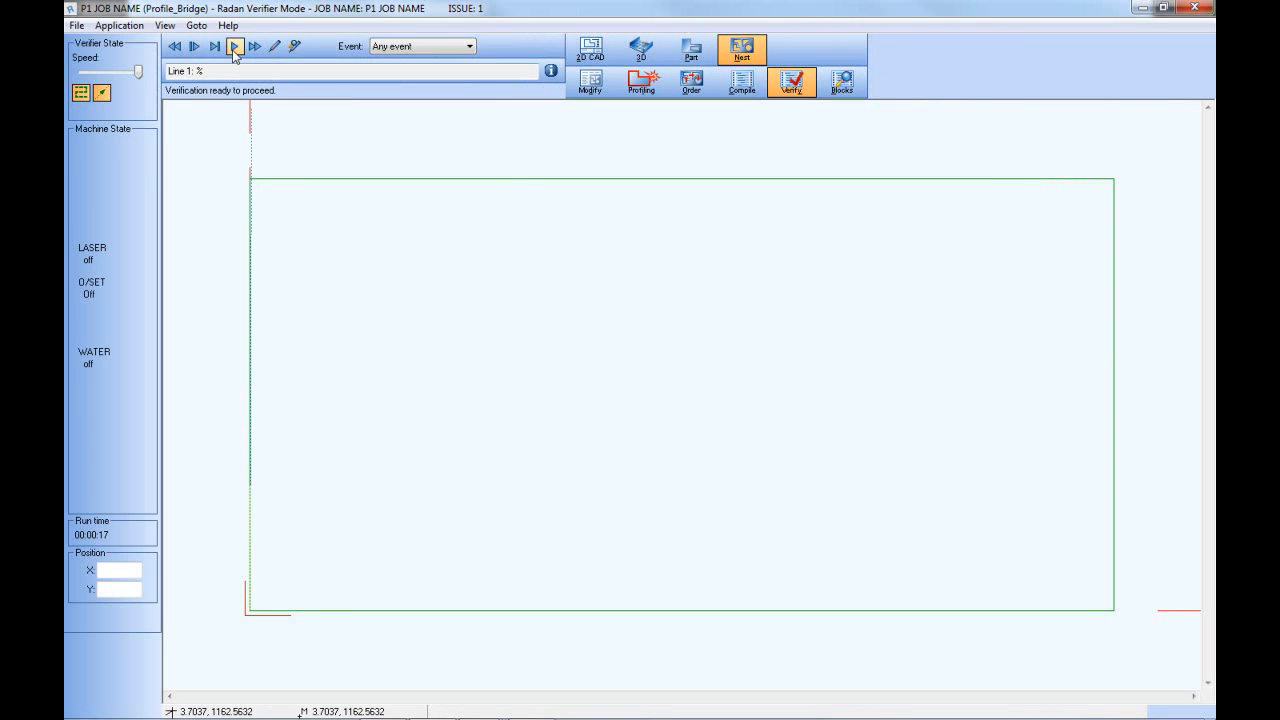
click(234, 46)
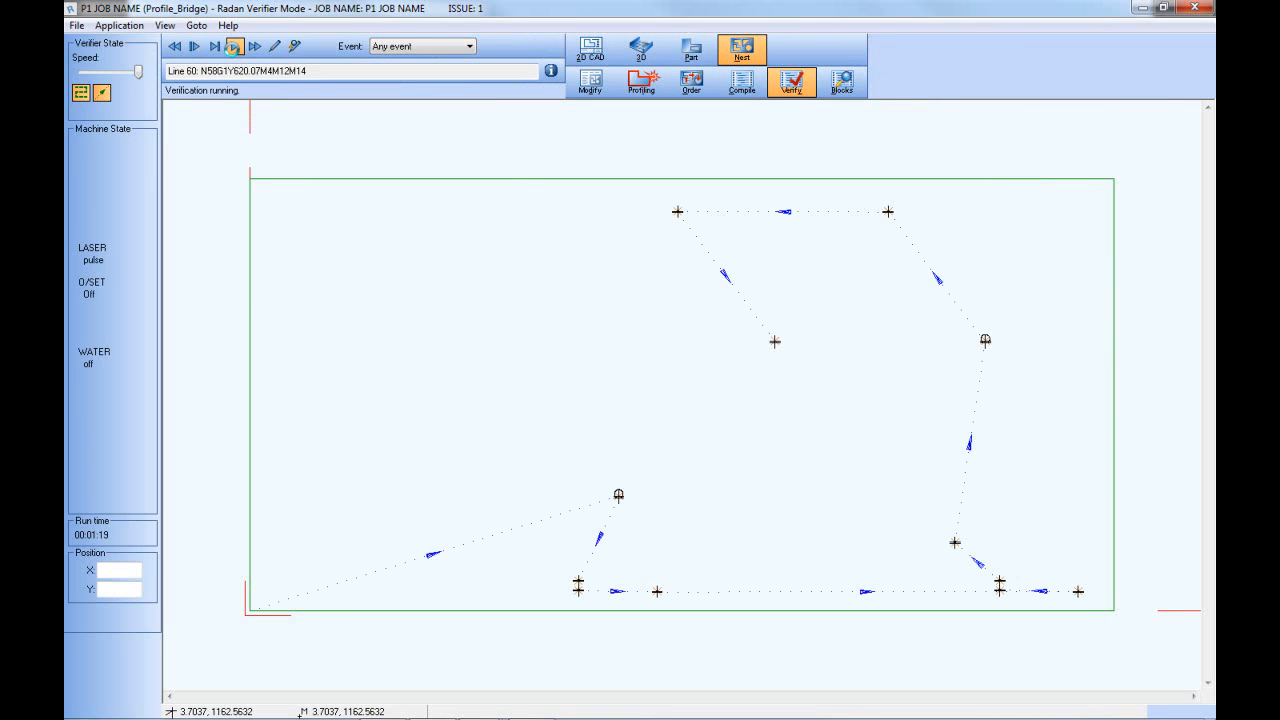
click(234, 46)
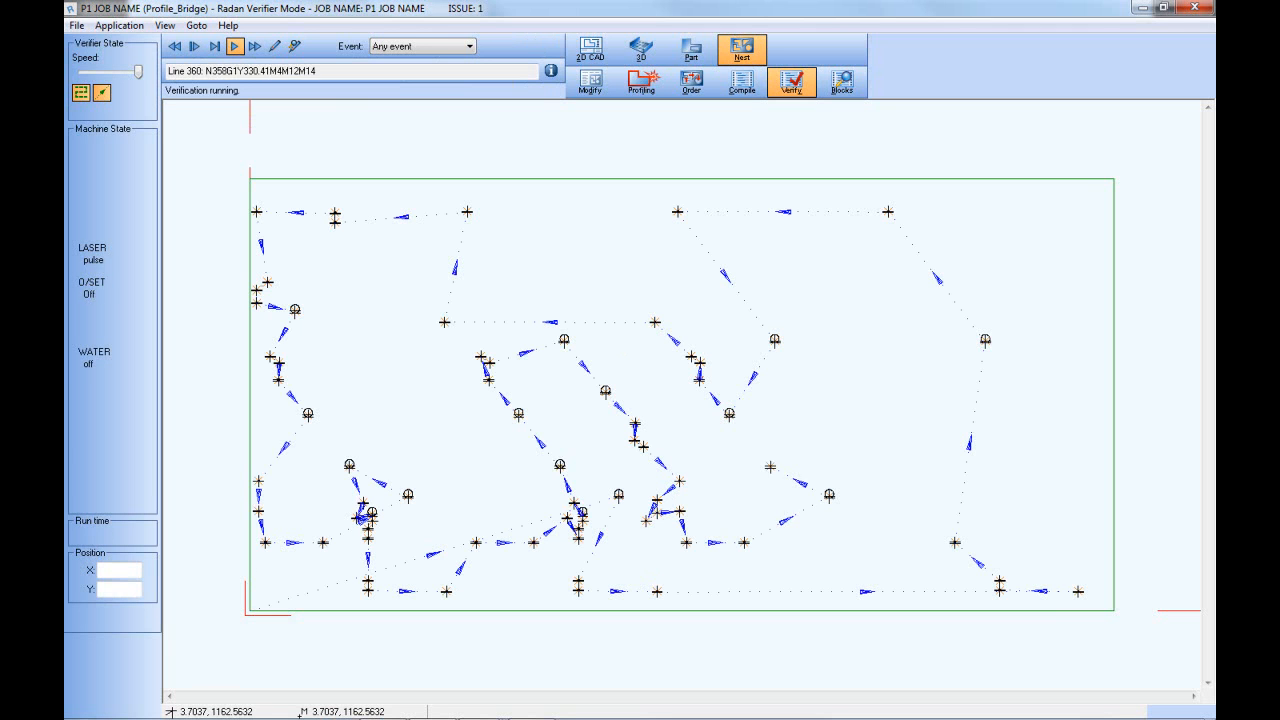
click(234, 46)
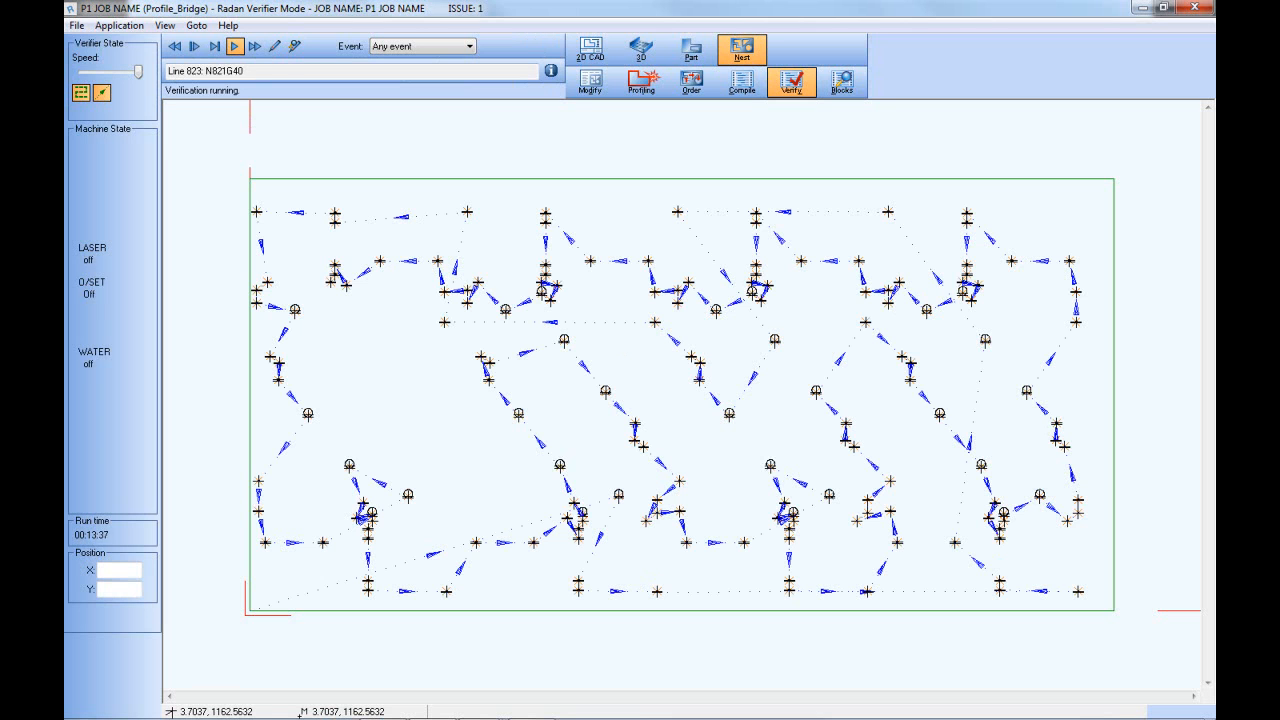
click(234, 46)
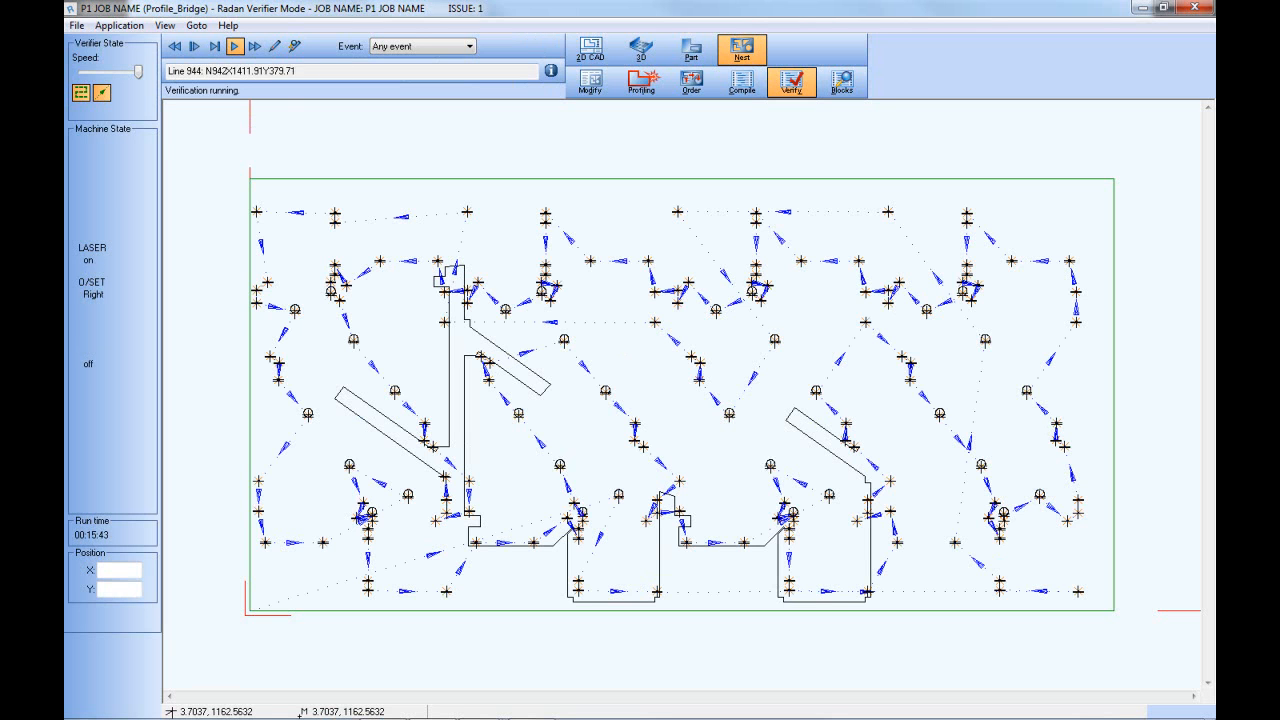
click(234, 46)
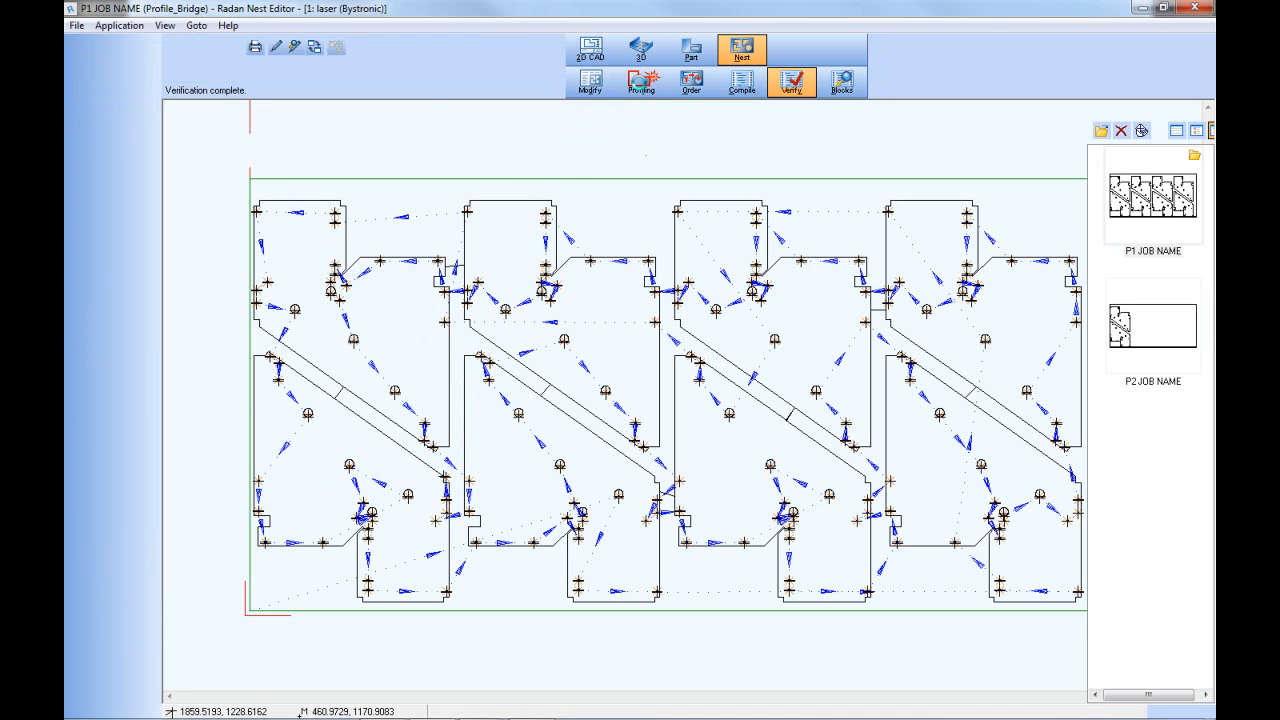
- Back in Profiling, delete the bridge on the upper part's right edge
click(641, 82)
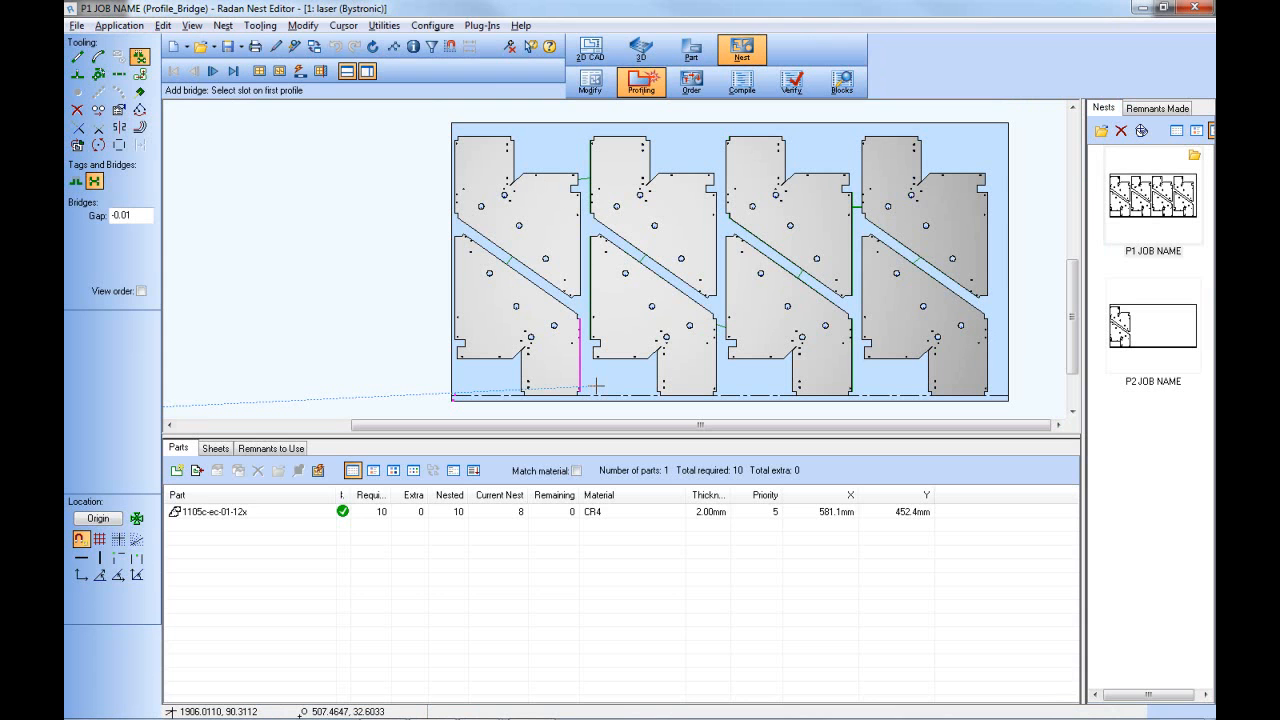
mouse_move(558, 209)
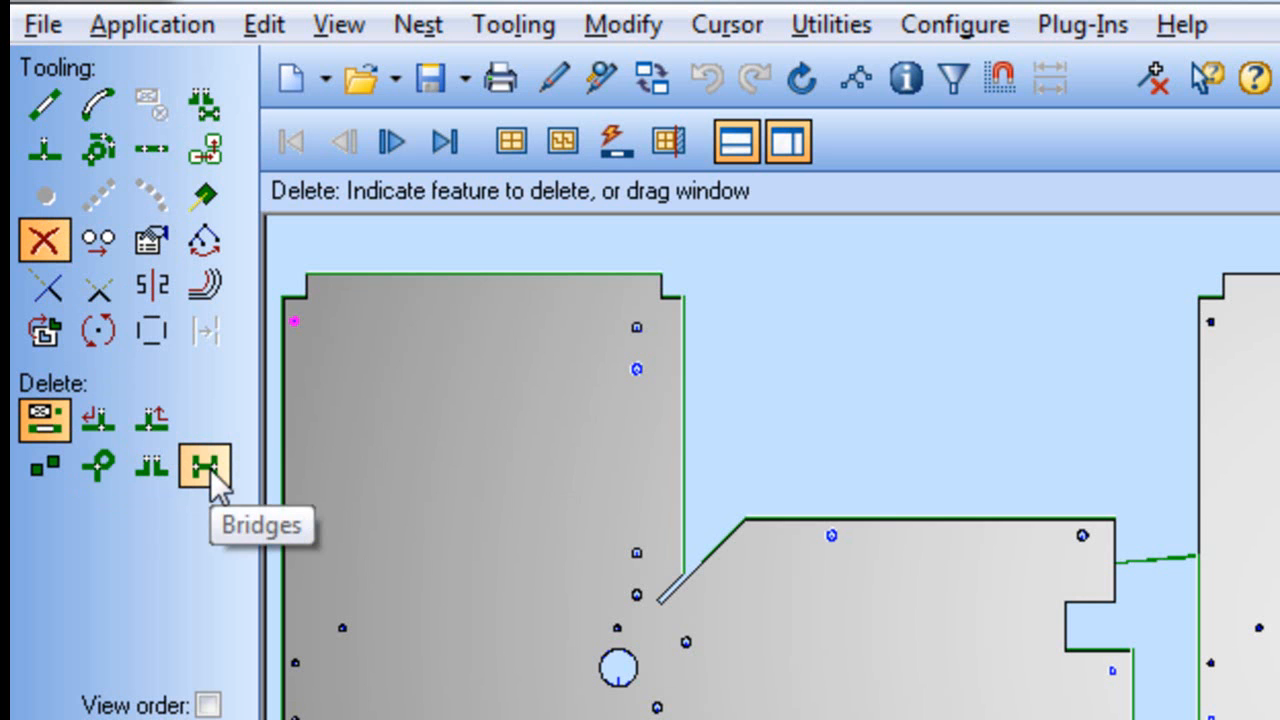
click(204, 465)
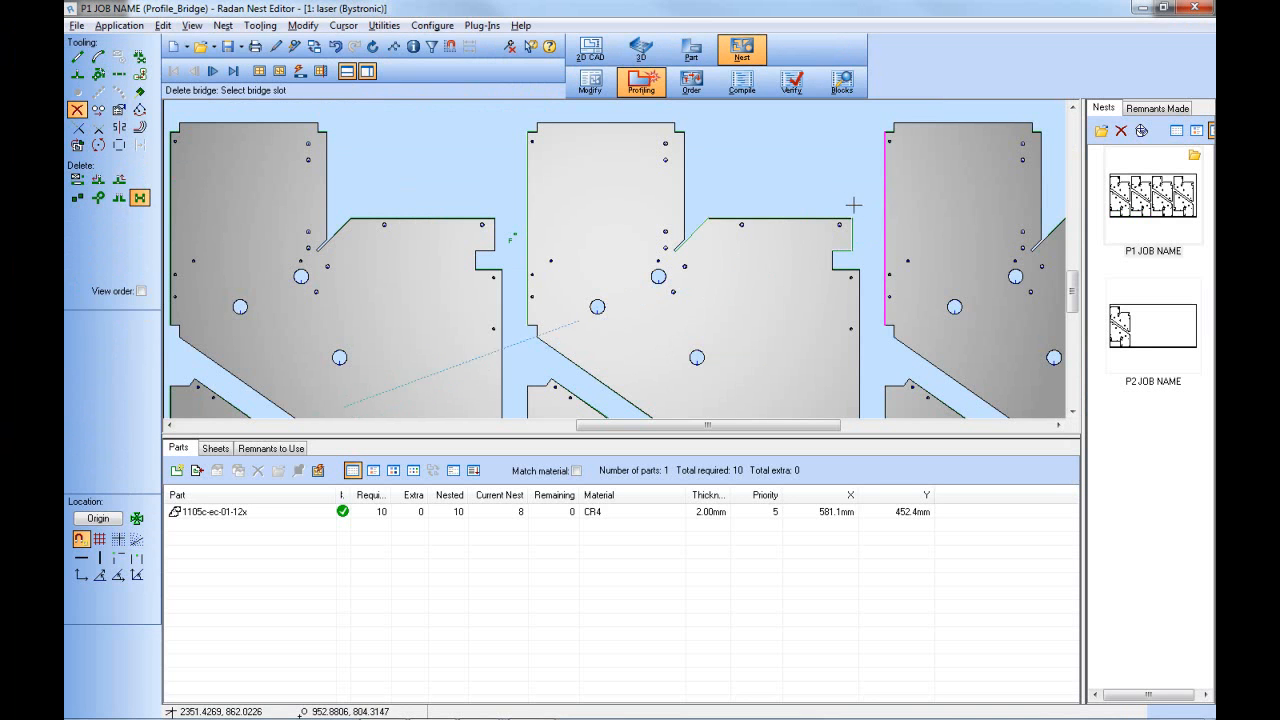
click(848, 238)
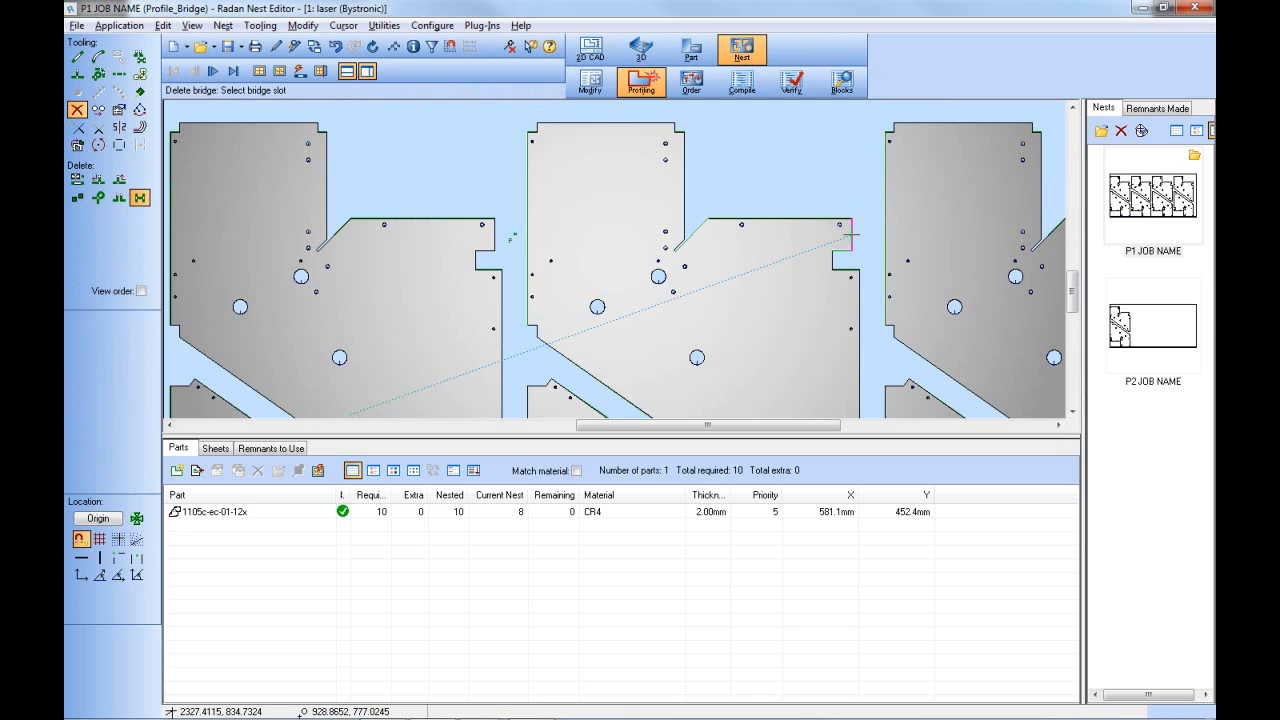